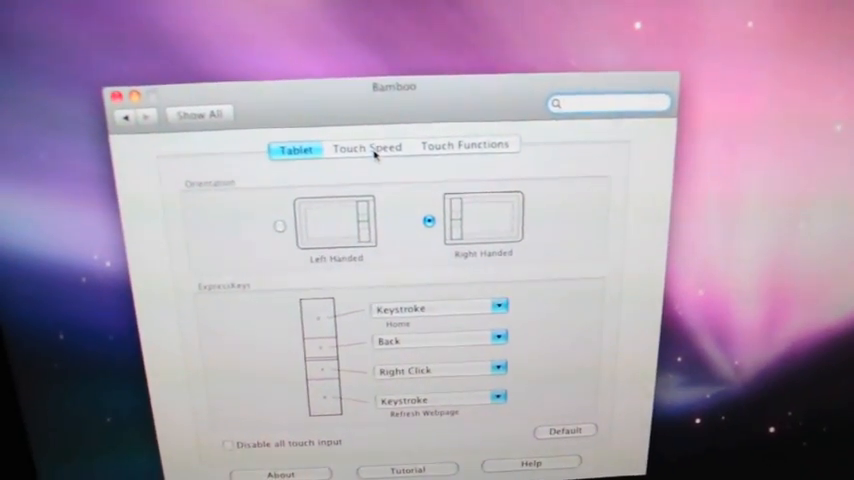
Review the Bamboo Touch Speed sliders, then view the touch gesture function settings
left_click(368, 148)
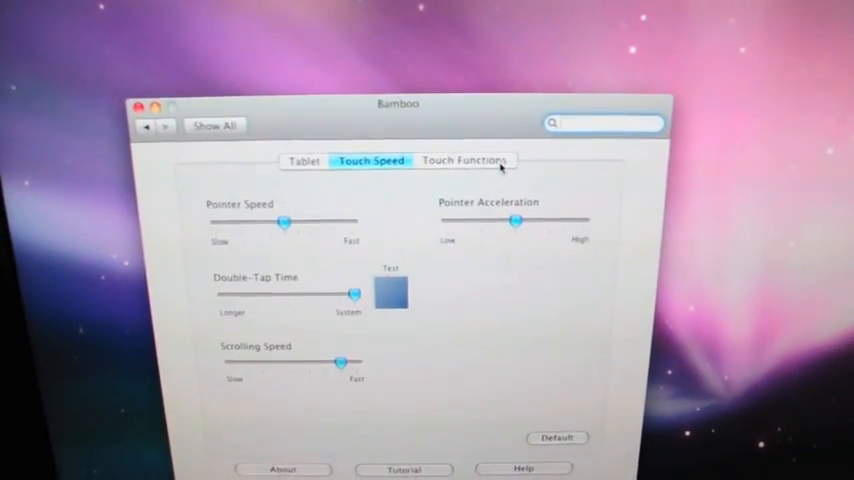
left_click(463, 161)
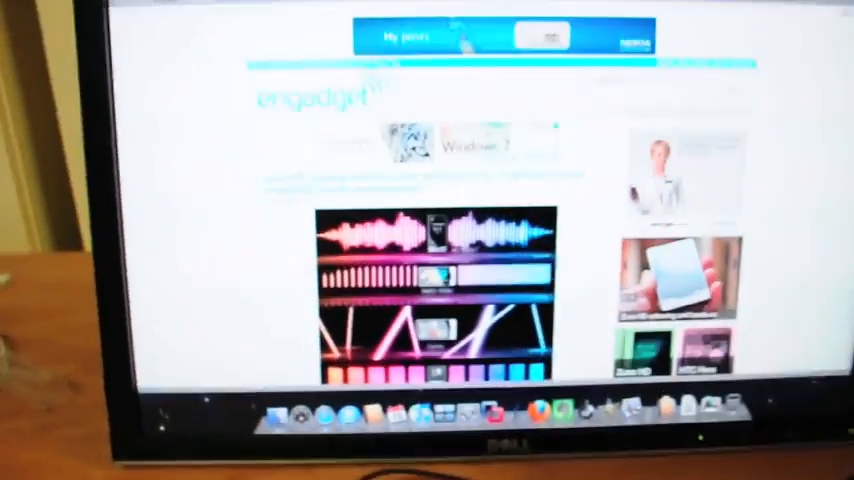
Scroll the Engadget front page down in four passes past the Zune HD commercial story
scroll("down", 3)
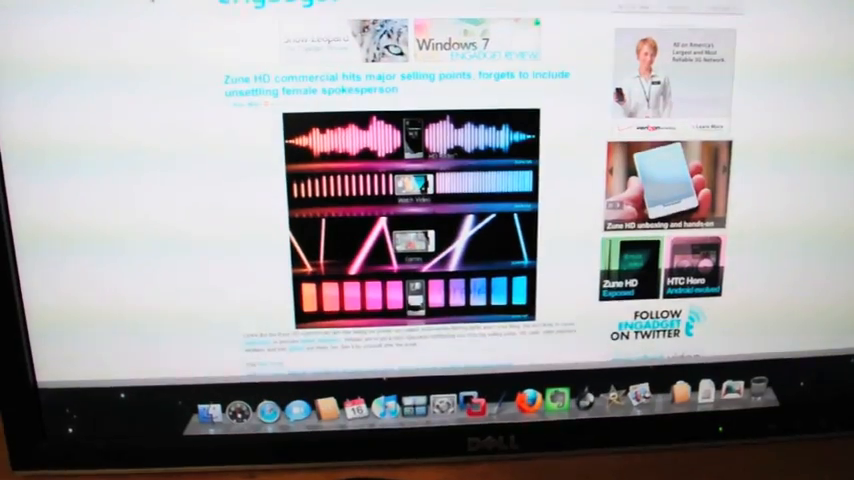
scroll("down", 3)
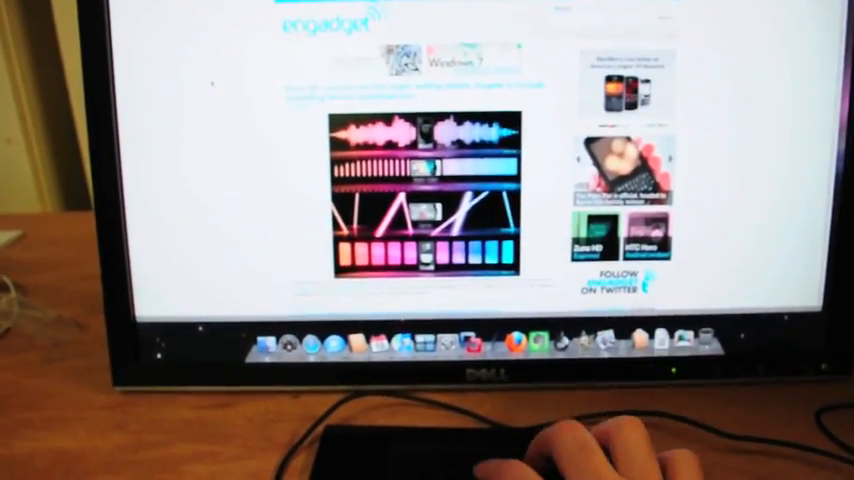
scroll("down", 3)
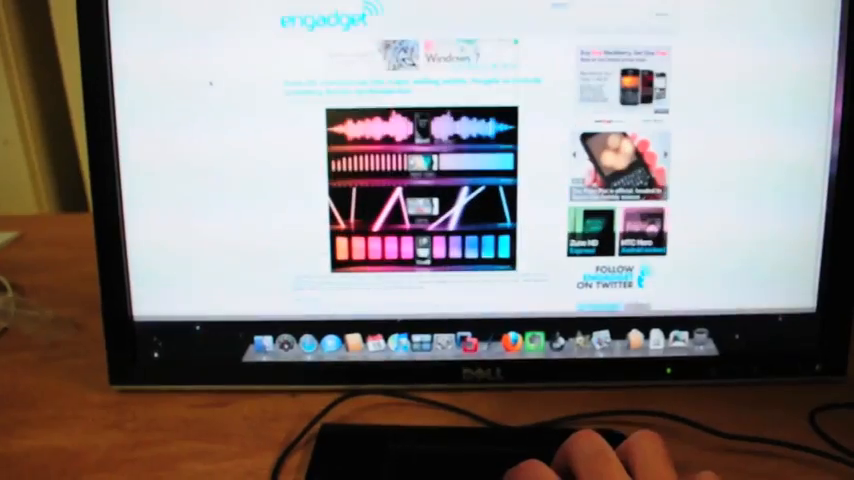
scroll("down", 3)
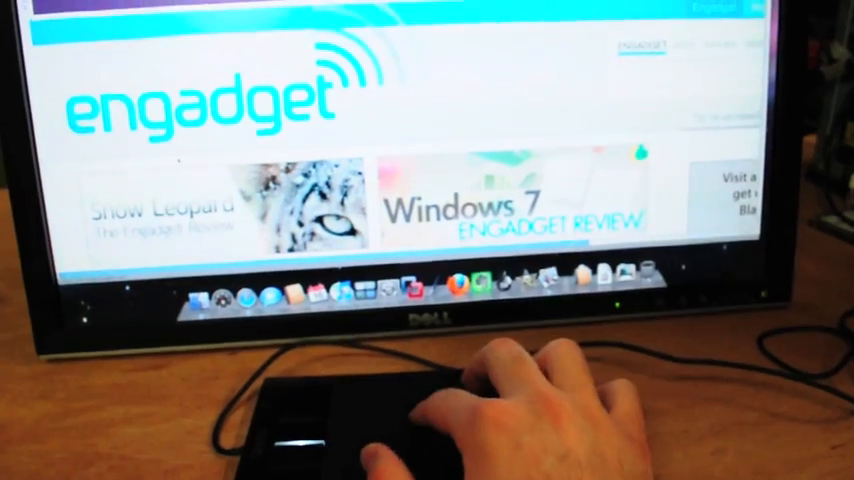
Zoom the Engadget page in until the Wacom Bamboo multitouch tablet headline is in view
scroll("down", 3)
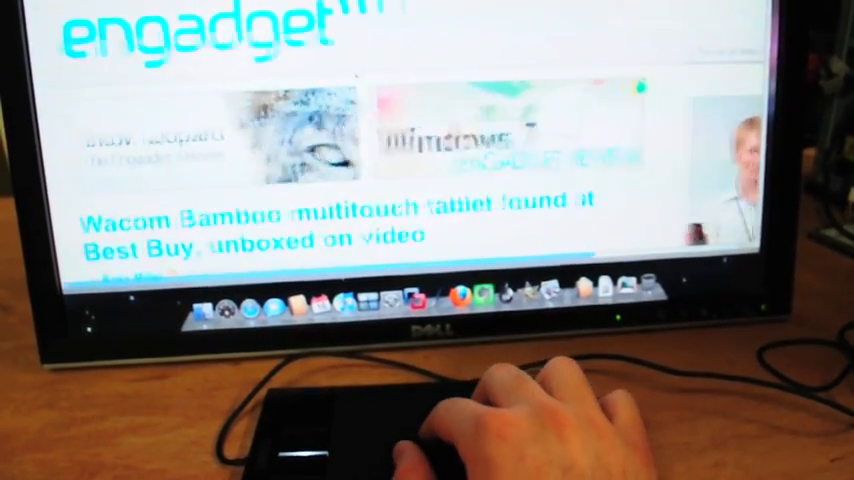